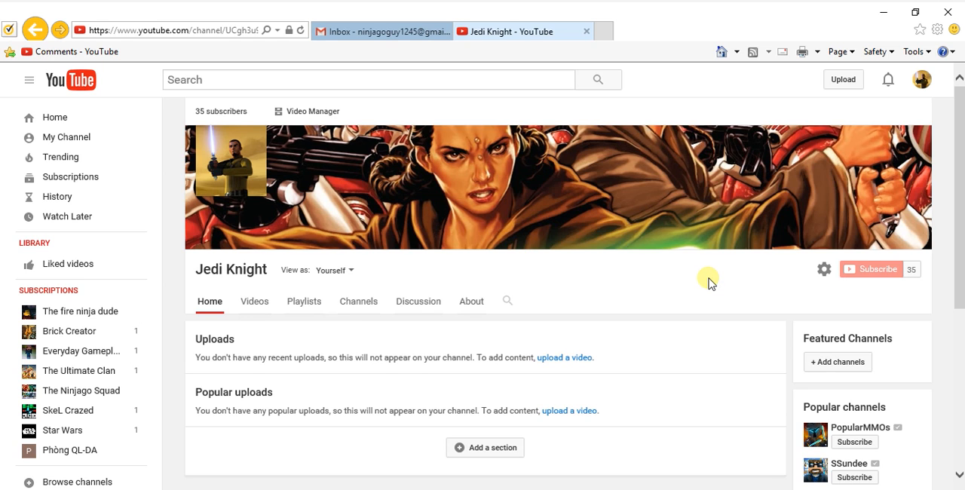
{"action": "mouse_move", "coordinate": [748, 268]}
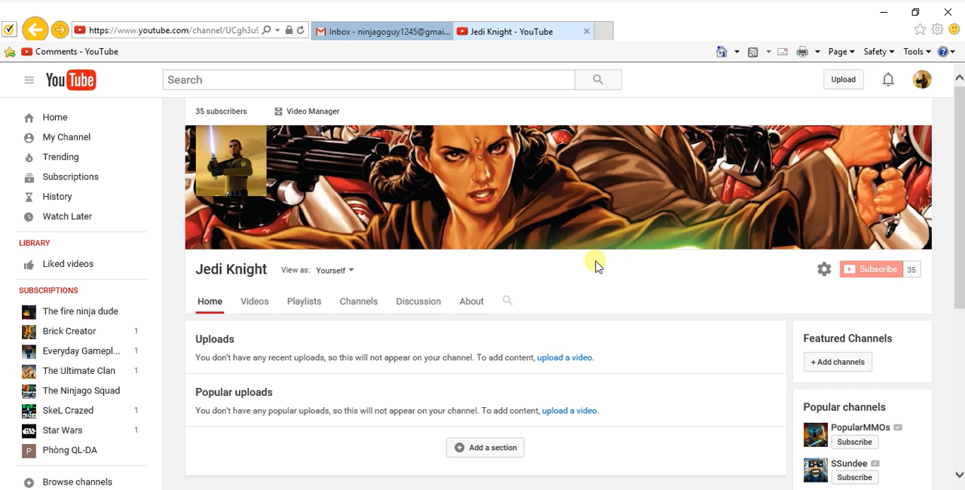
{"action": "mouse_move", "coordinate": [486, 227]}
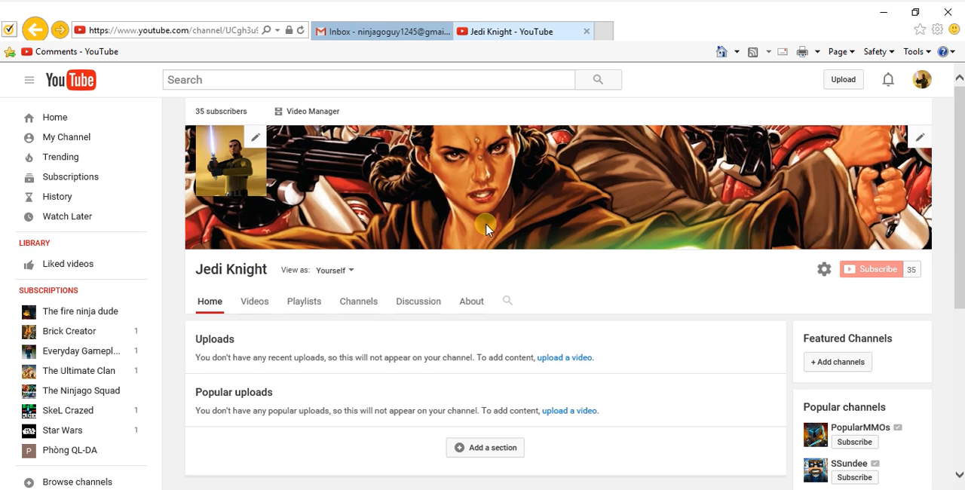
{"action": "mouse_move", "coordinate": [746, 106]}
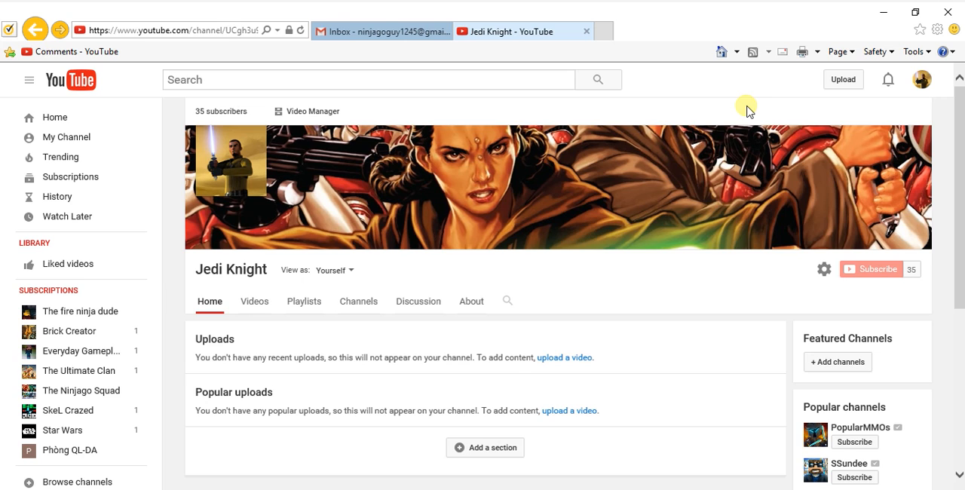